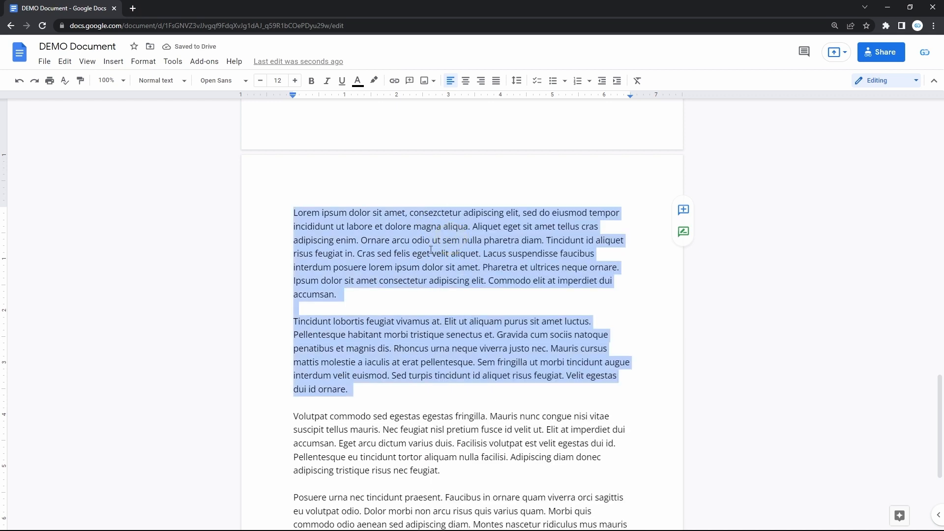
# Step: Drag-select from the start of the text to the end of the fifth Lorem ipsum paragraph
pyautogui.click(492, 284)
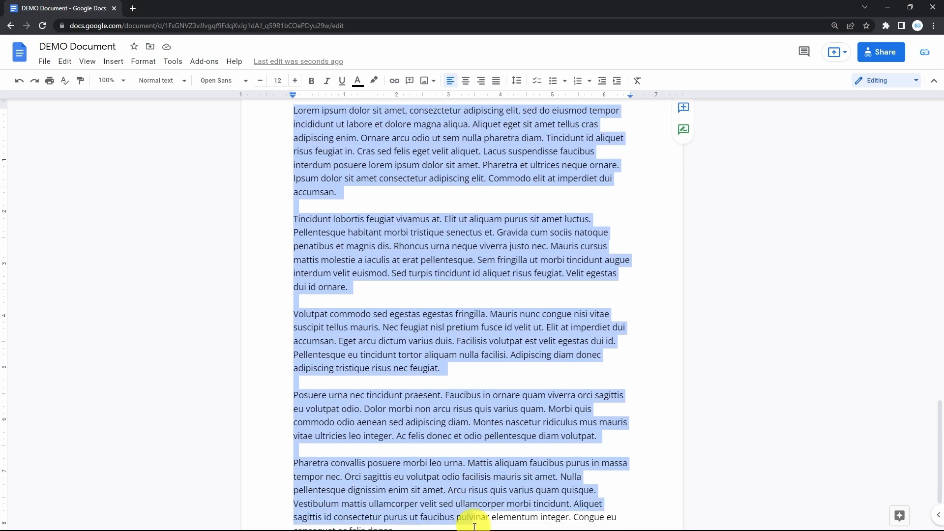
pyautogui.scroll(-3)
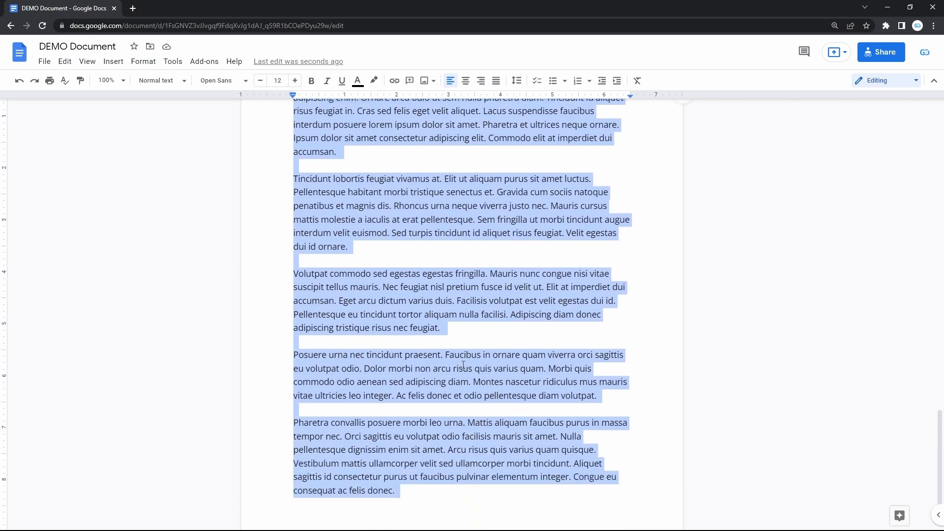
pyautogui.scroll(3)
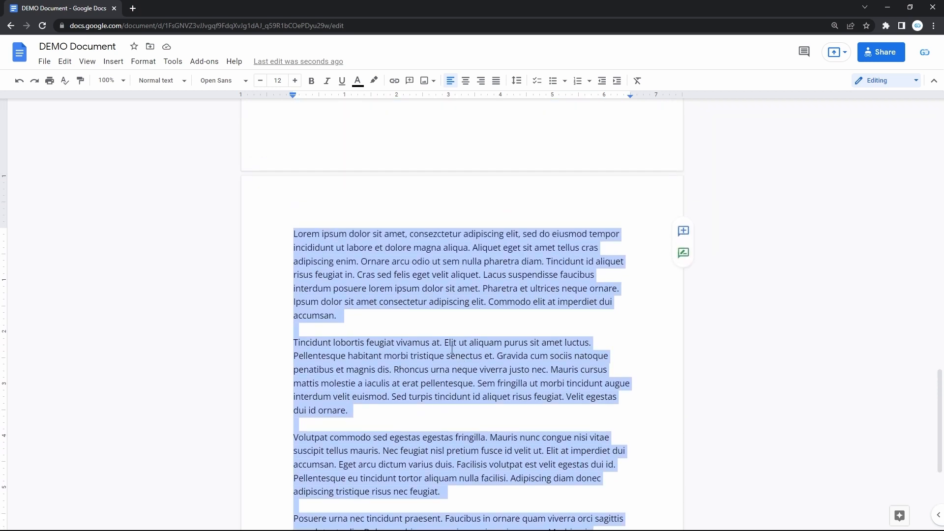
pyautogui.click(408, 320)
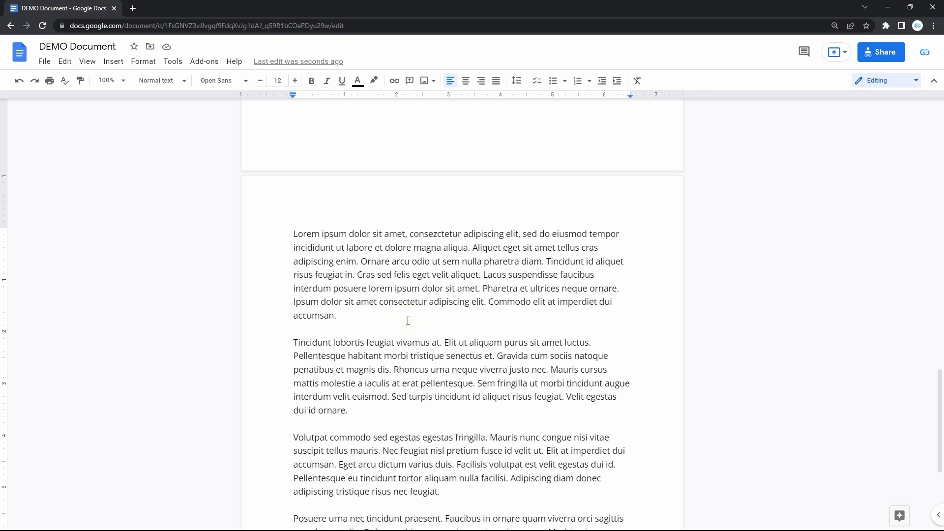
pyautogui.moveTo(72, 78)
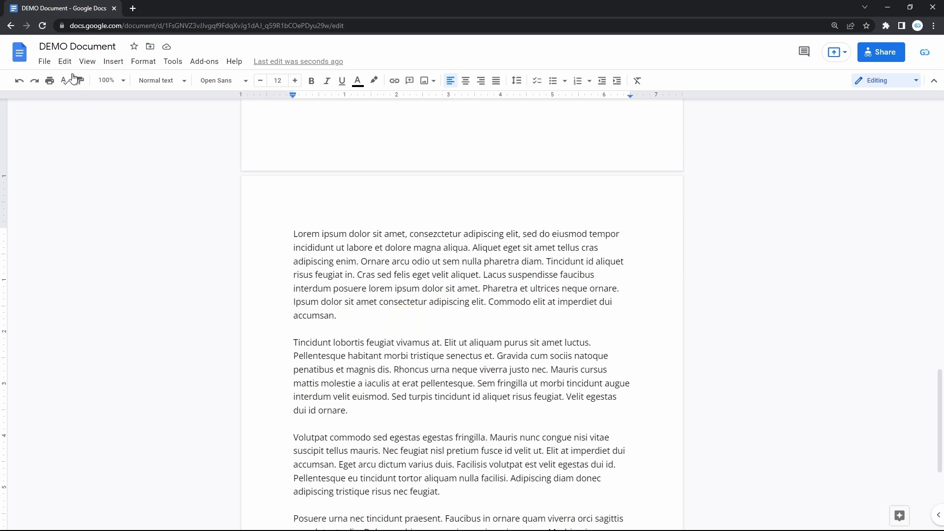
pyautogui.click(64, 61)
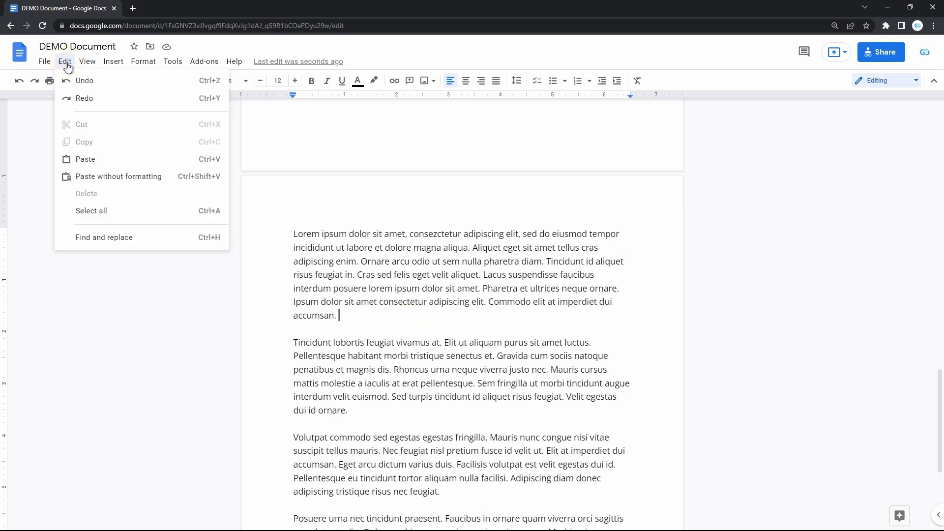
pyautogui.click(91, 210)
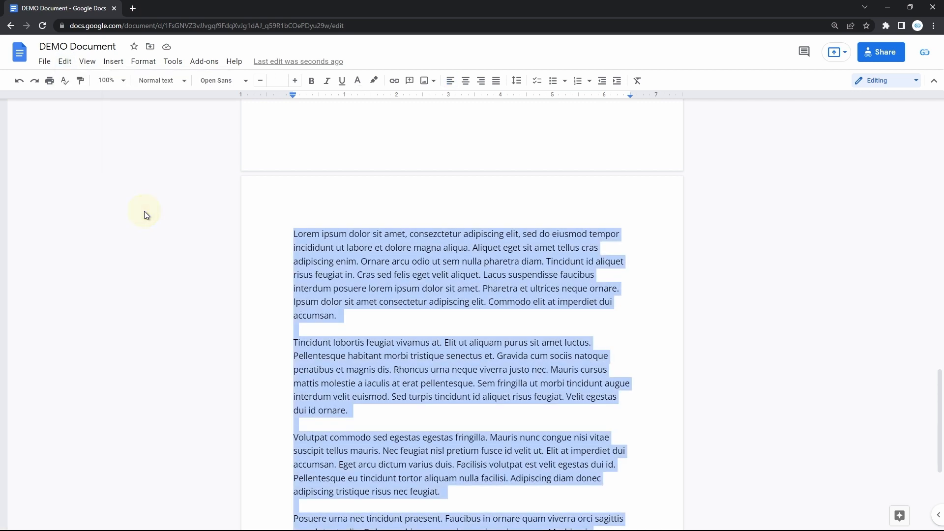
pyautogui.moveTo(415, 321)
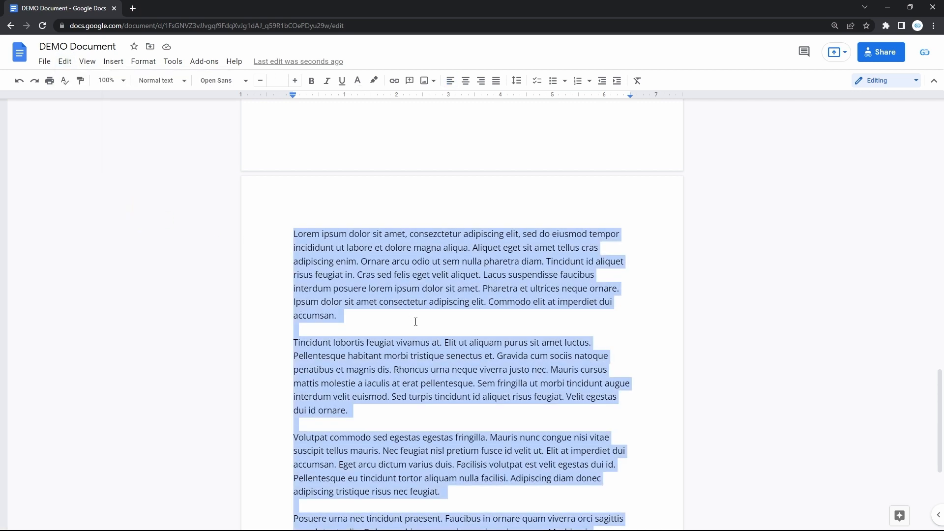
pyautogui.click(420, 319)
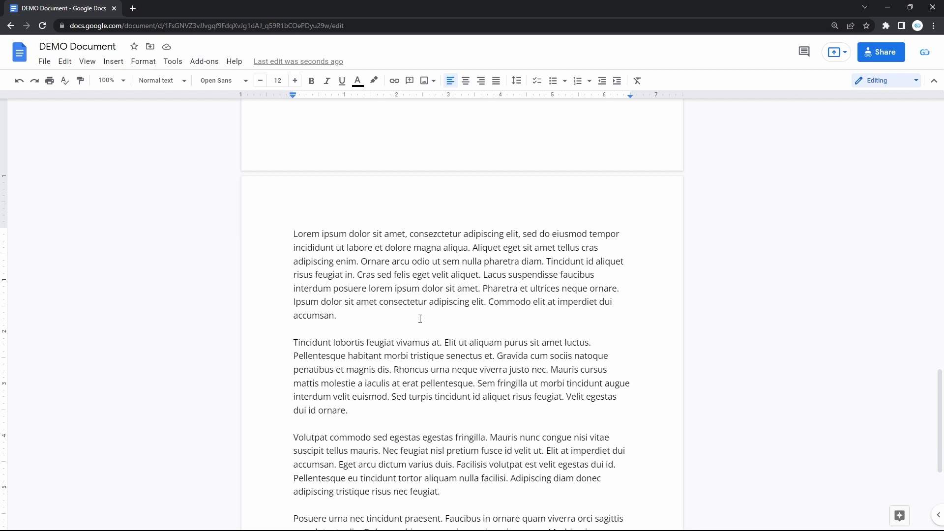
pyautogui.press('ctrl+a')
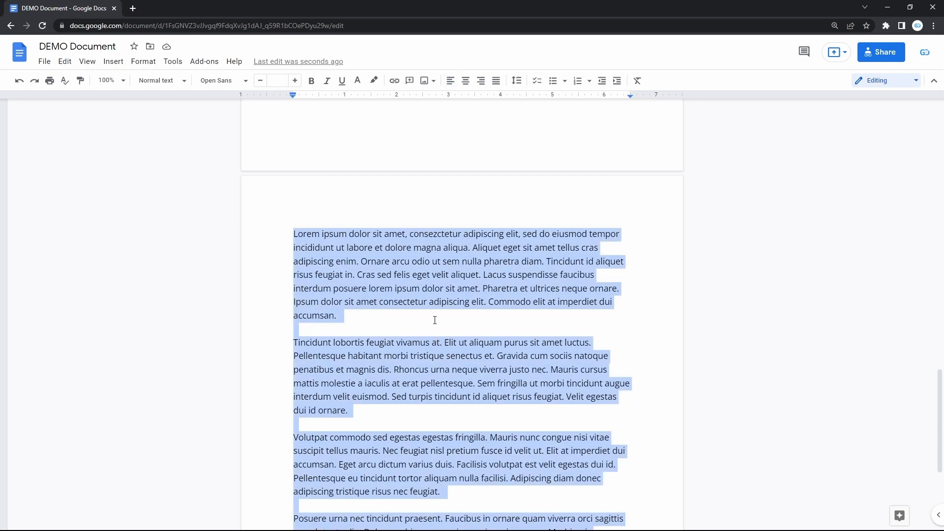
pyautogui.click(447, 320)
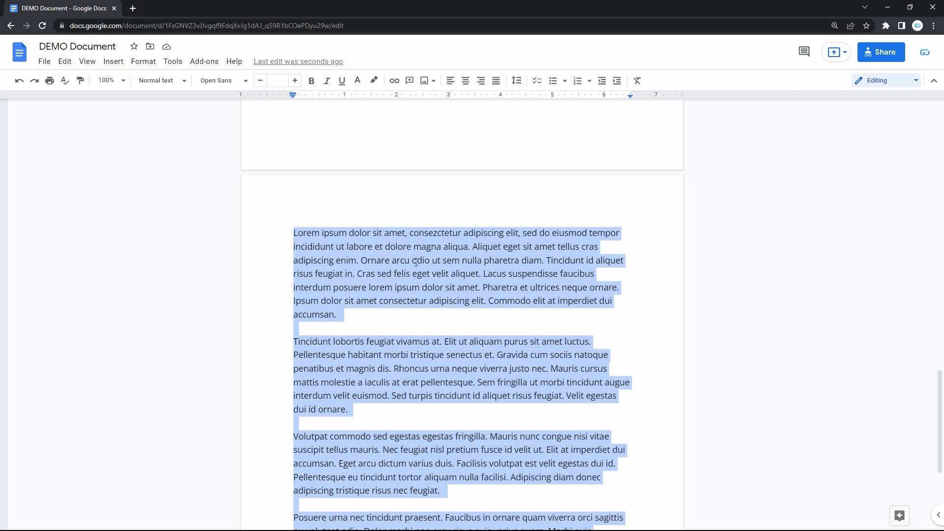
pyautogui.rightClick(414, 262)
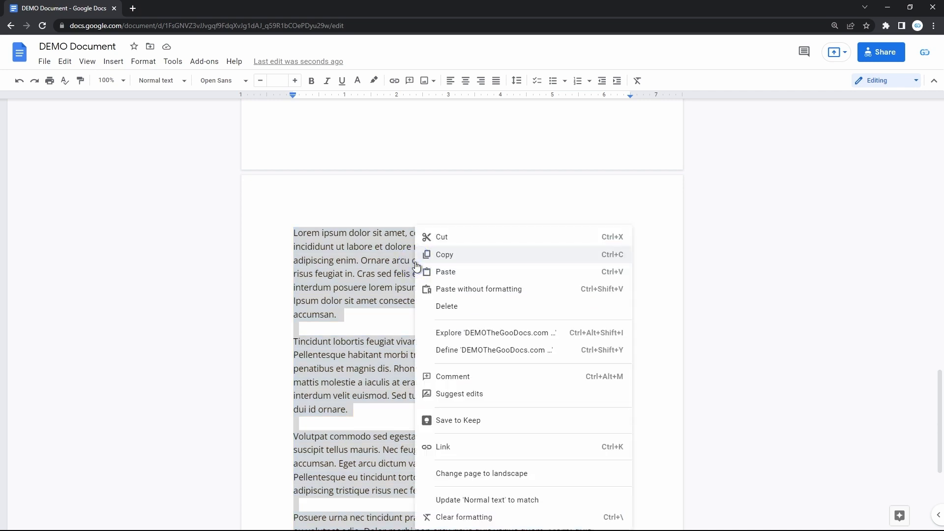
pyautogui.moveTo(450, 261)
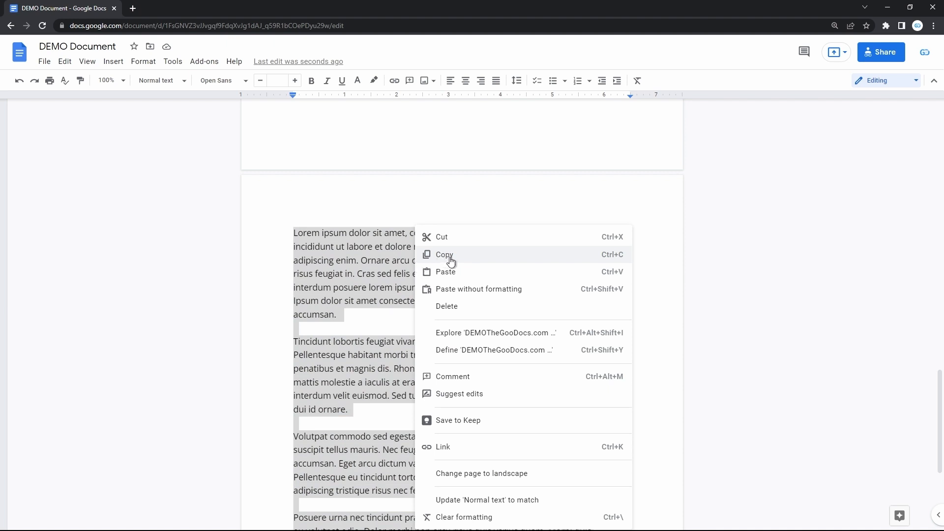
pyautogui.moveTo(475, 312)
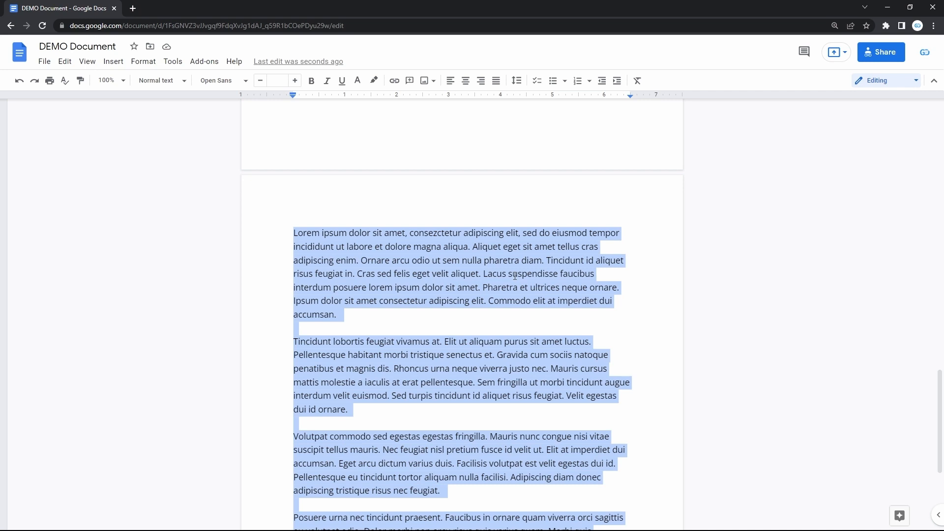
# Step: Paste the copied Lorem ipsum text, select all with Ctrl+A, then deselect it
pyautogui.press('Delete')
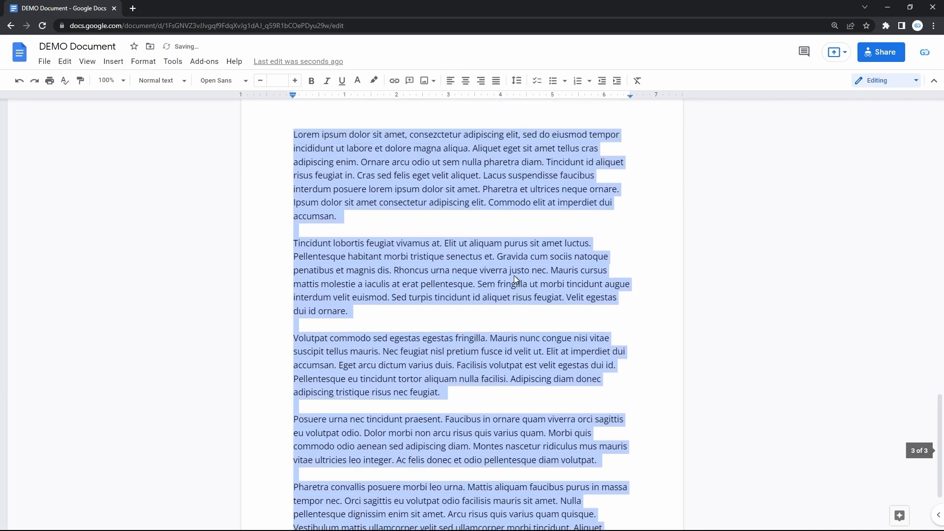
pyautogui.scroll(3)
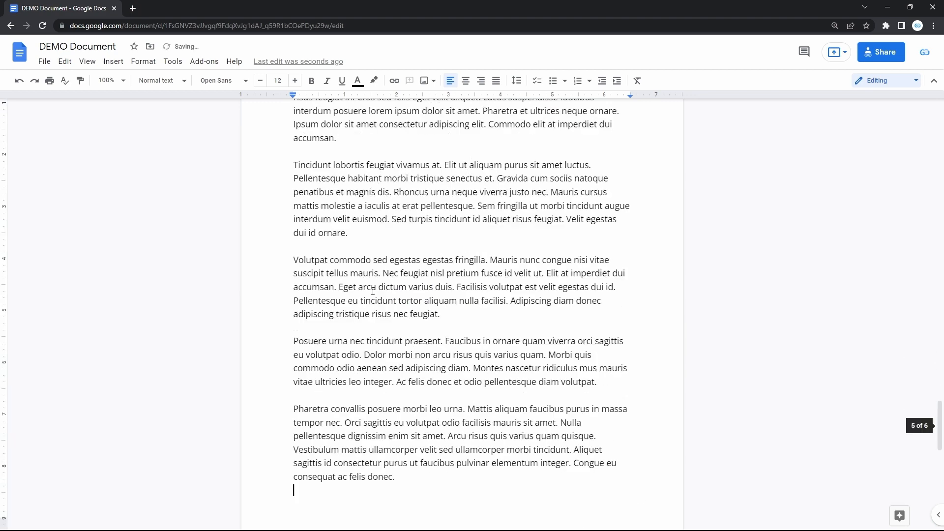
pyautogui.scroll(3)
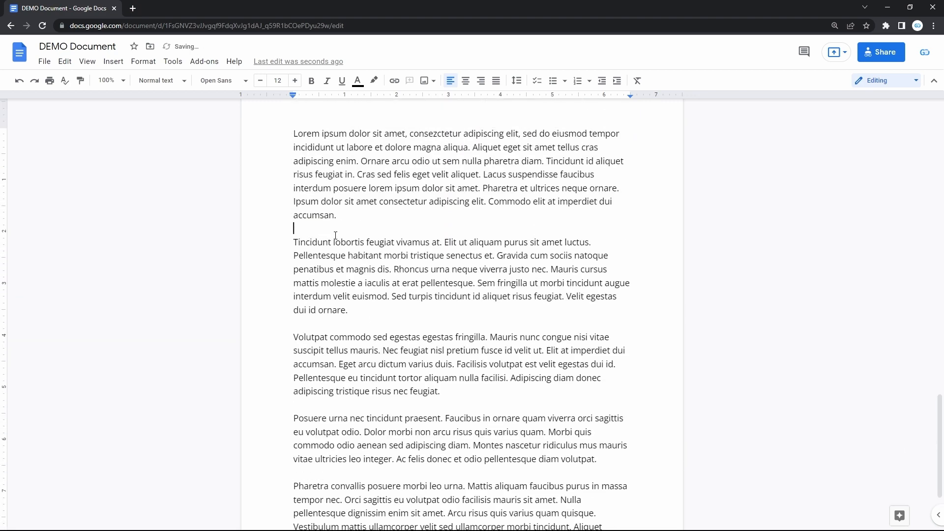
pyautogui.press('ctrl+a')
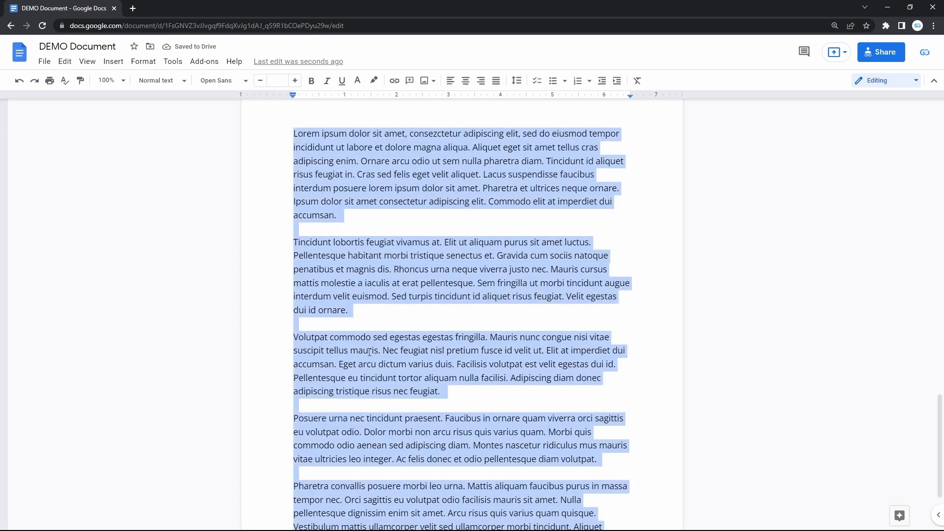
pyautogui.press('Delete')
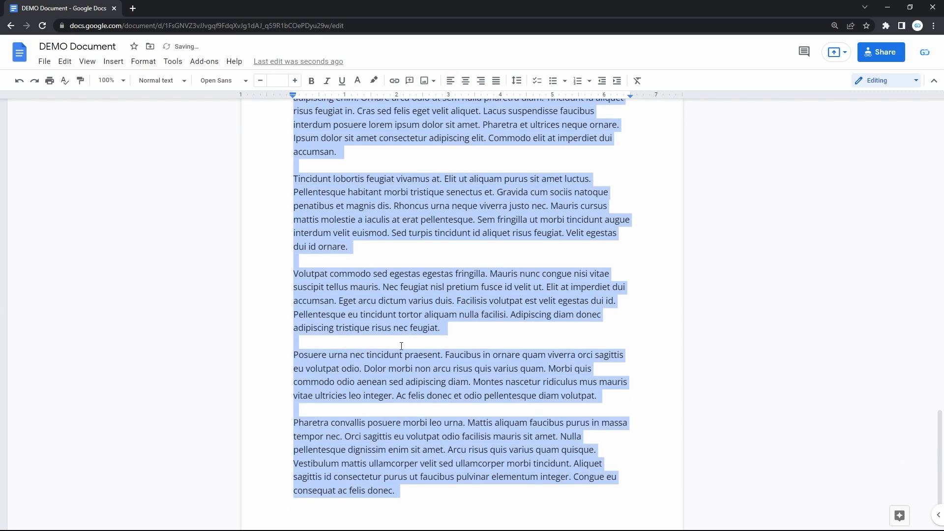
pyautogui.click(442, 327)
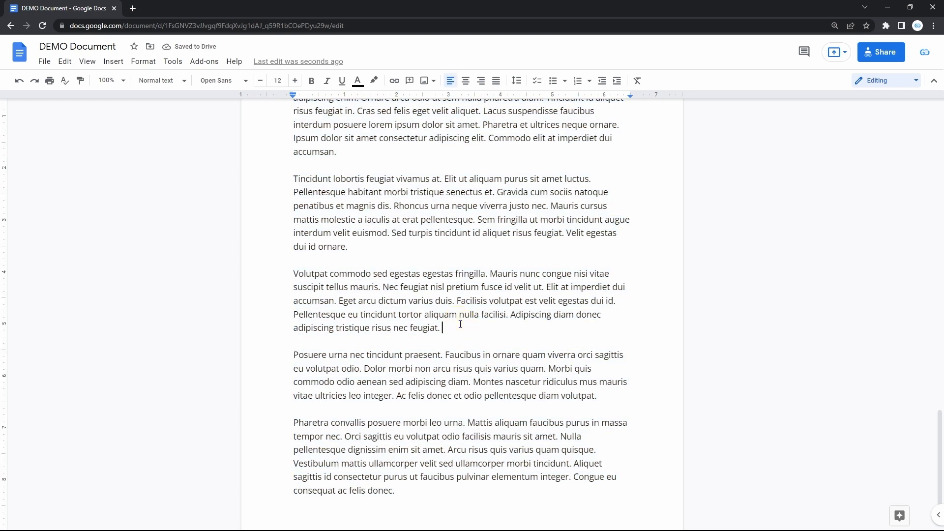